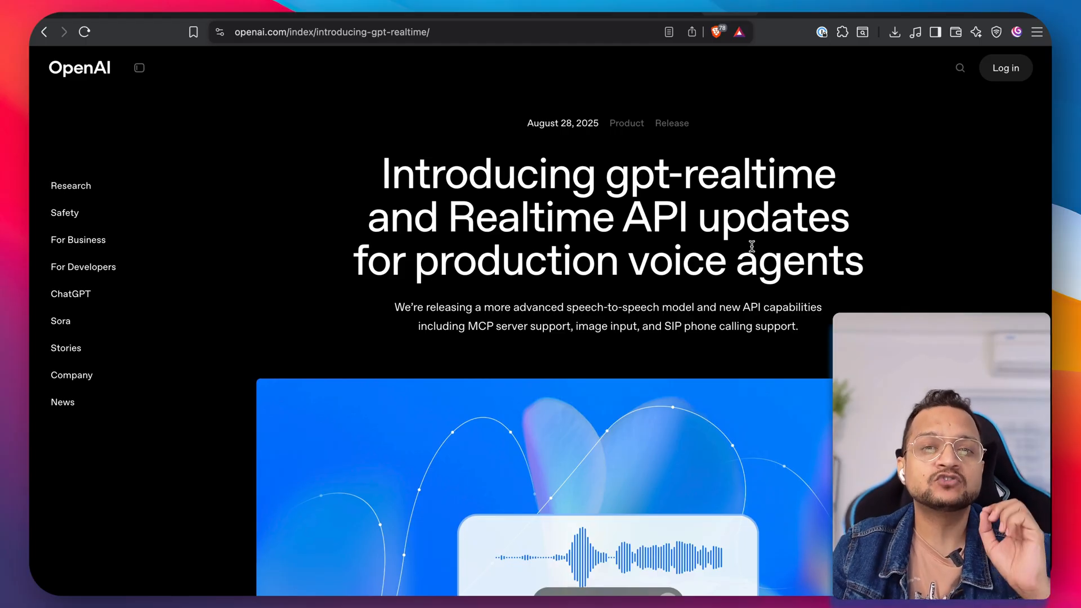
- Share unicorn.png from the Desktop as the photo for the audio conversation
scroll("down", 3)
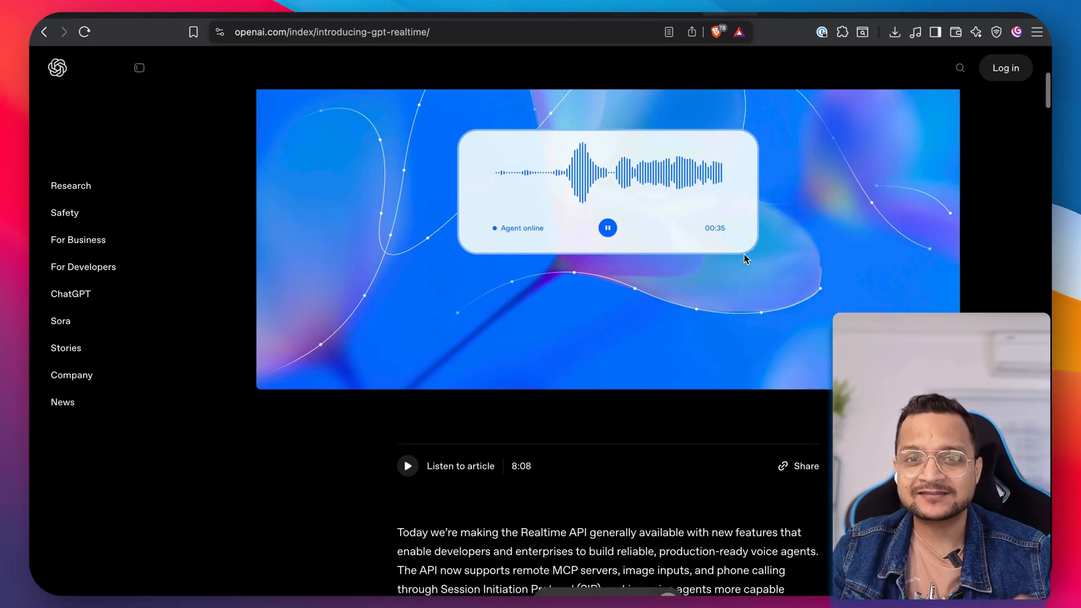
scroll("down", 3)
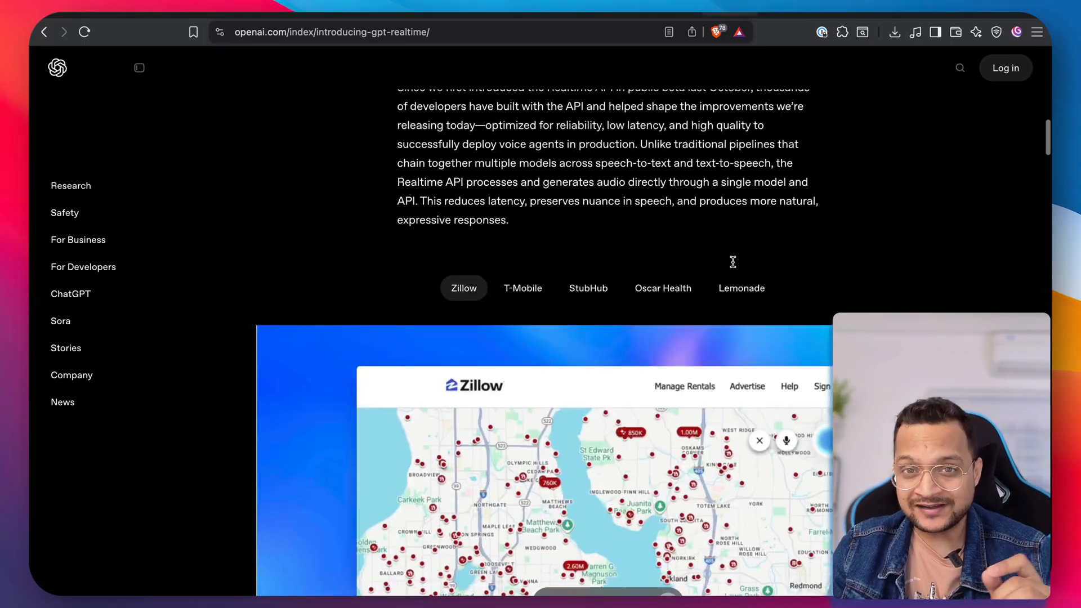
scroll("down", 3)
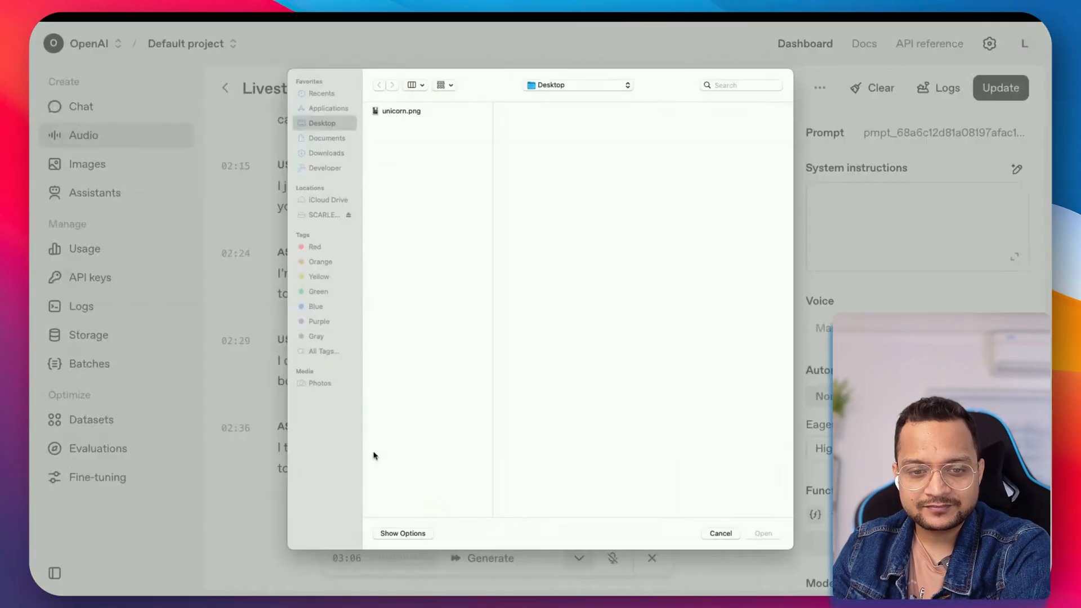
left_click(402, 111)
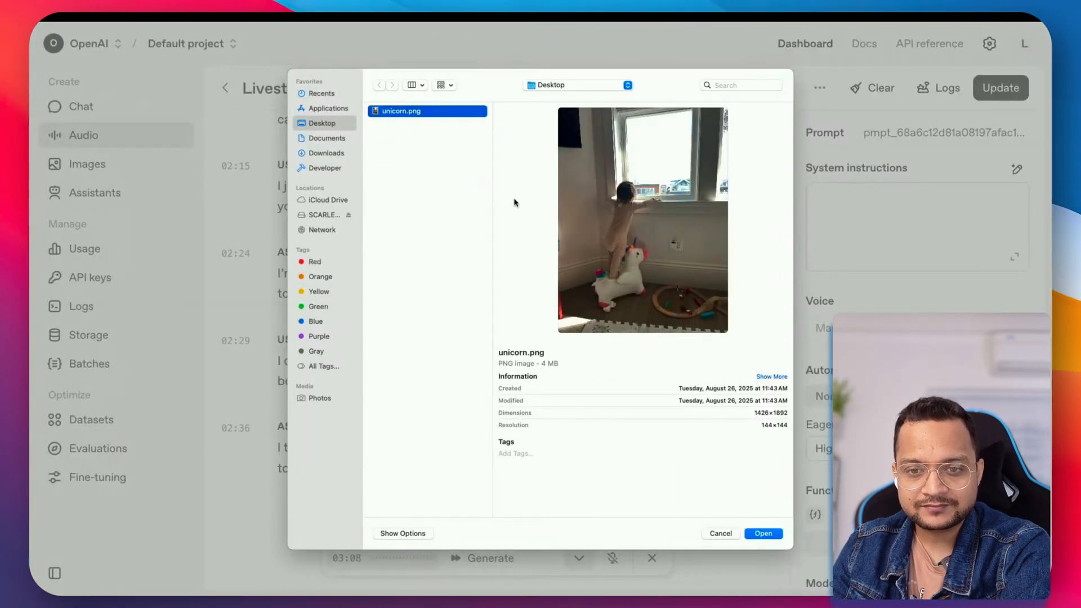
left_click(762, 533)
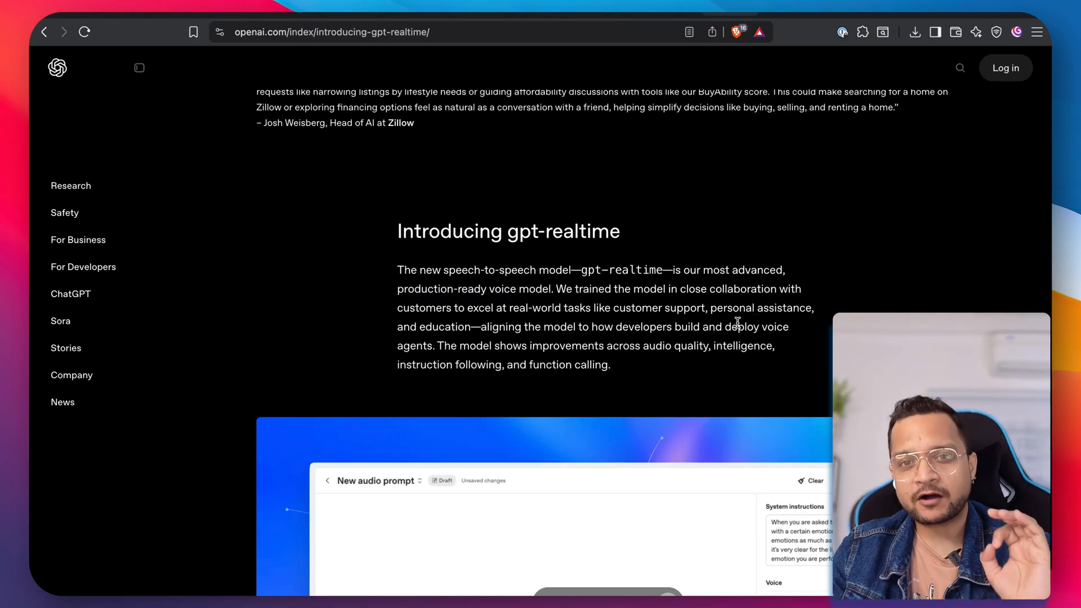
mouse_move(670, 323)
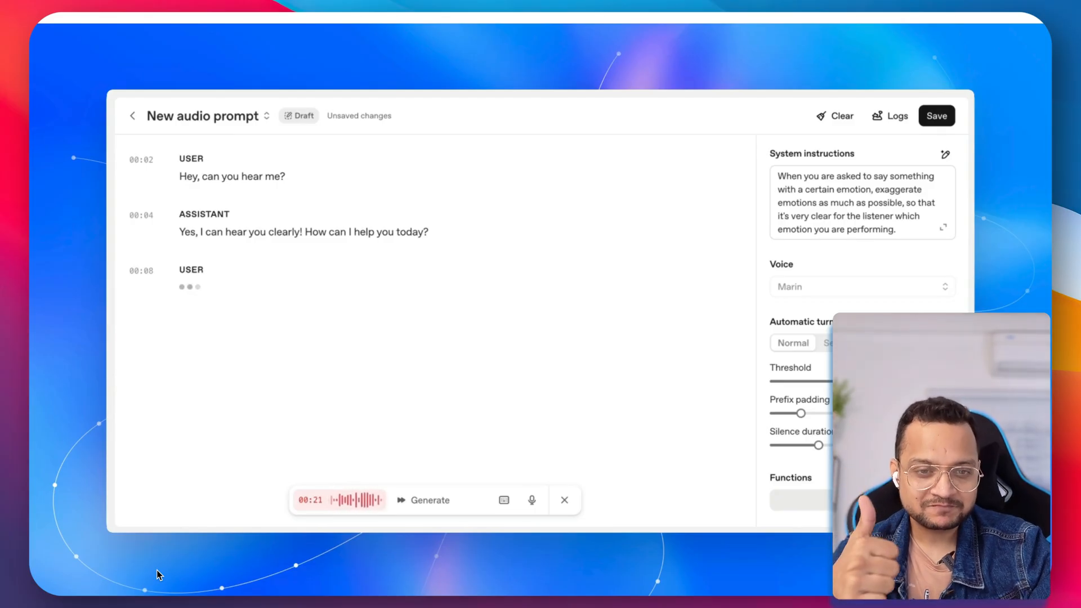
left_click(429, 500)
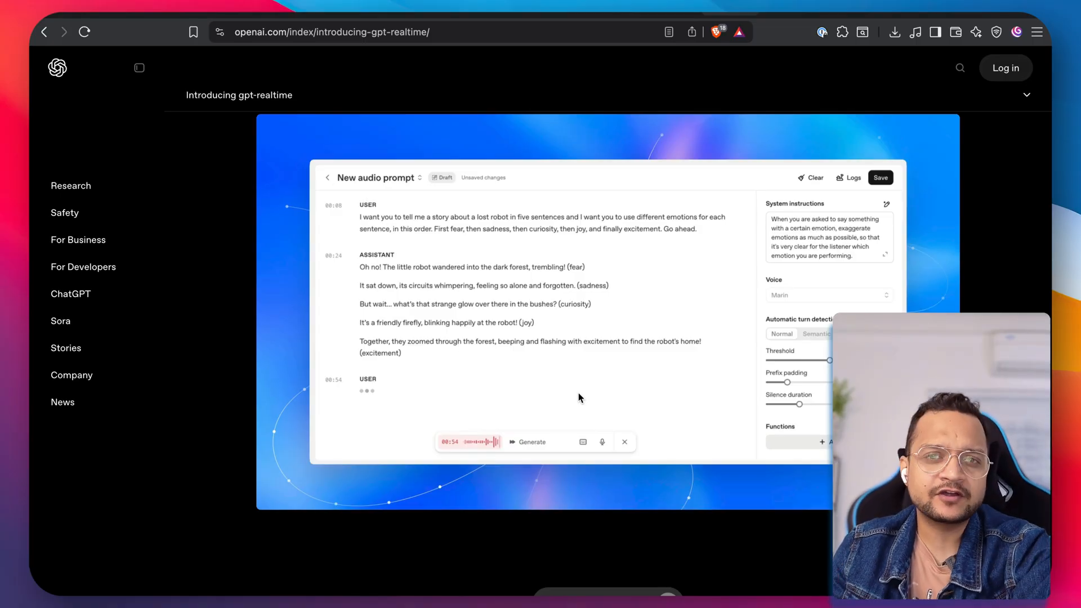
scroll("down", 3)
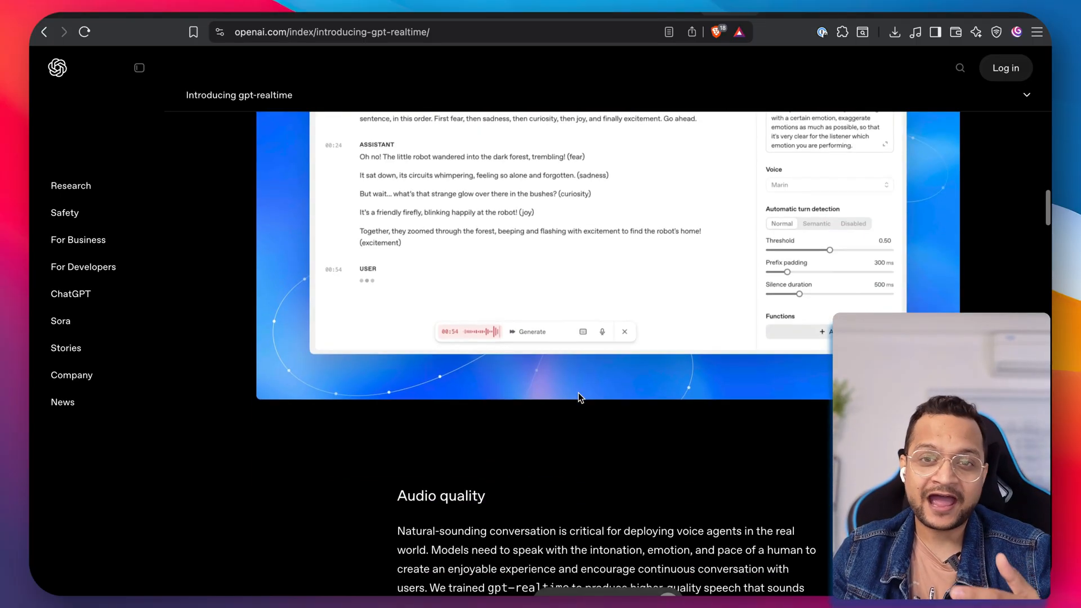
scroll("down", 3)
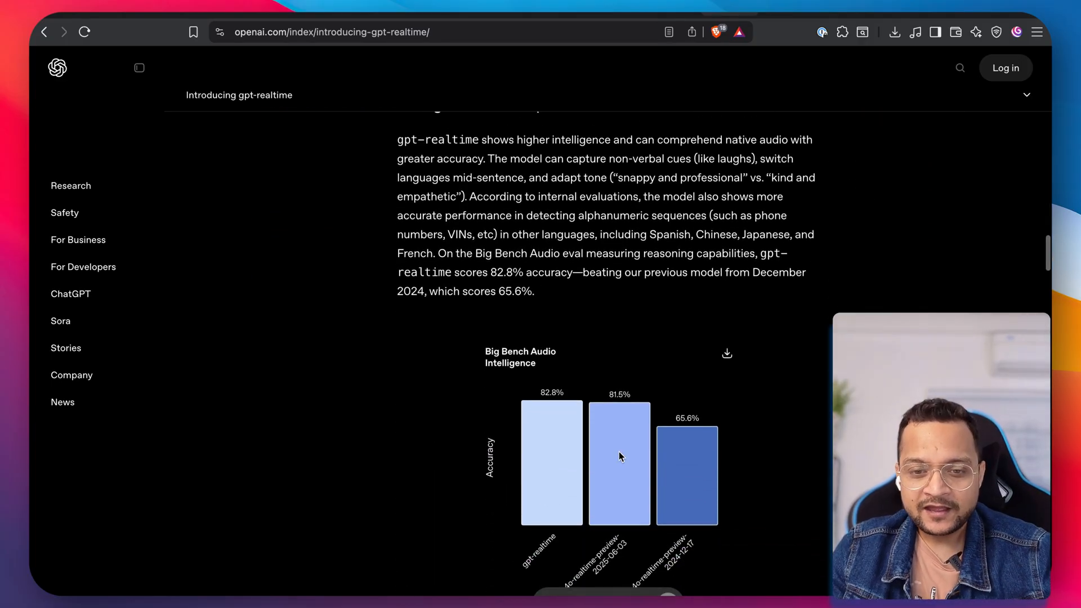
scroll("down", 3)
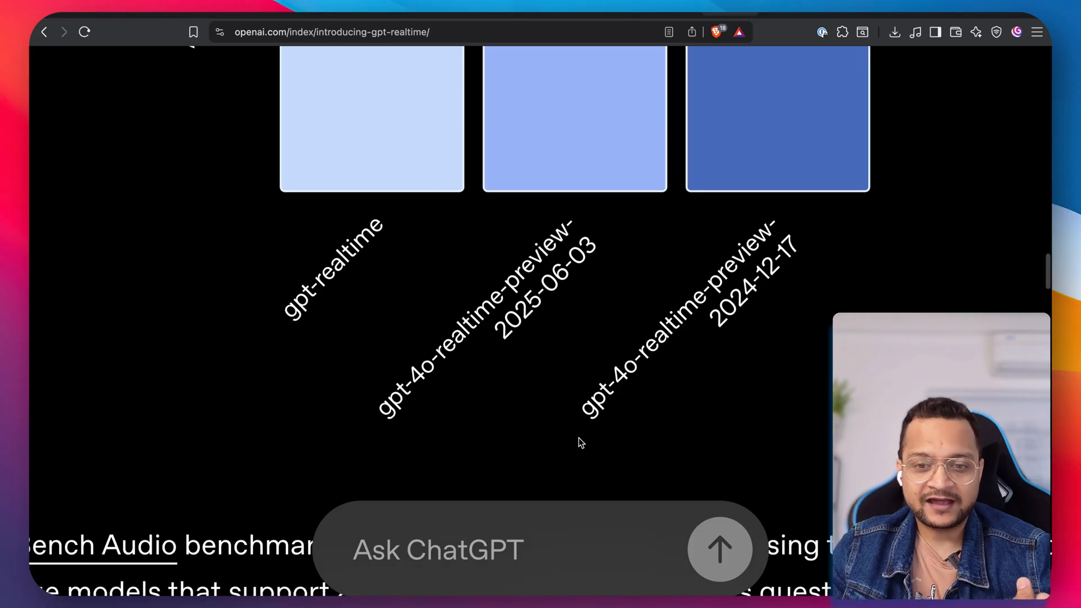
scroll("down", 3)
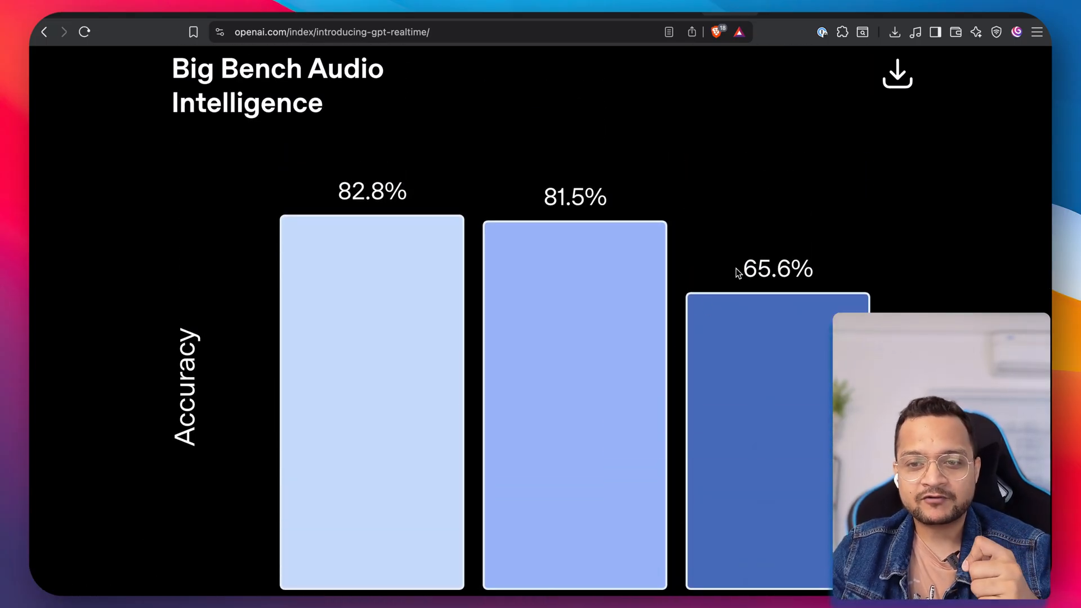
scroll("down", 3)
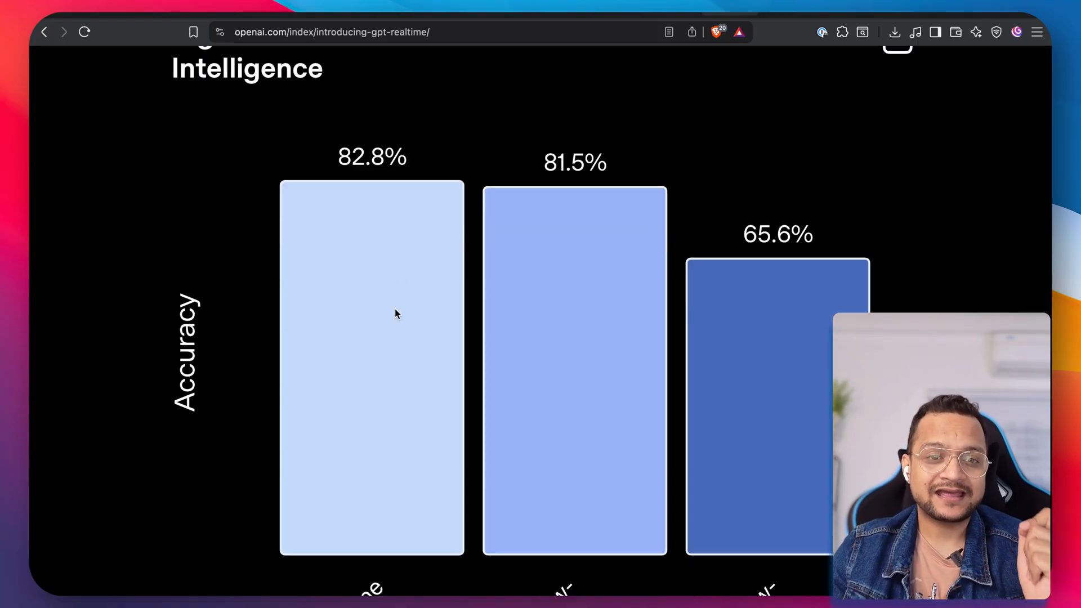
scroll("down", 3)
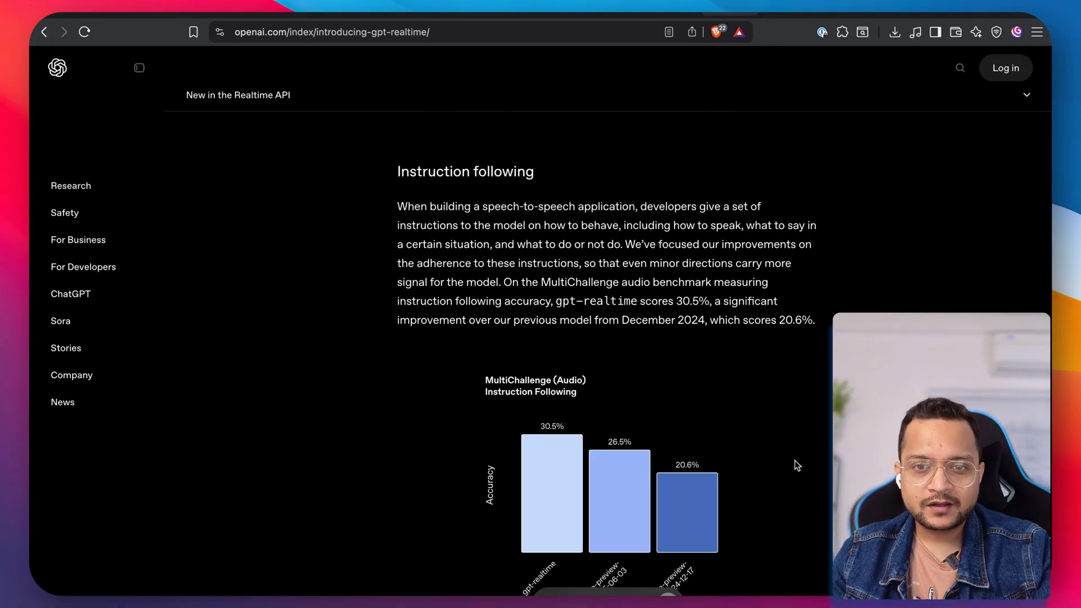
scroll("down", 3)
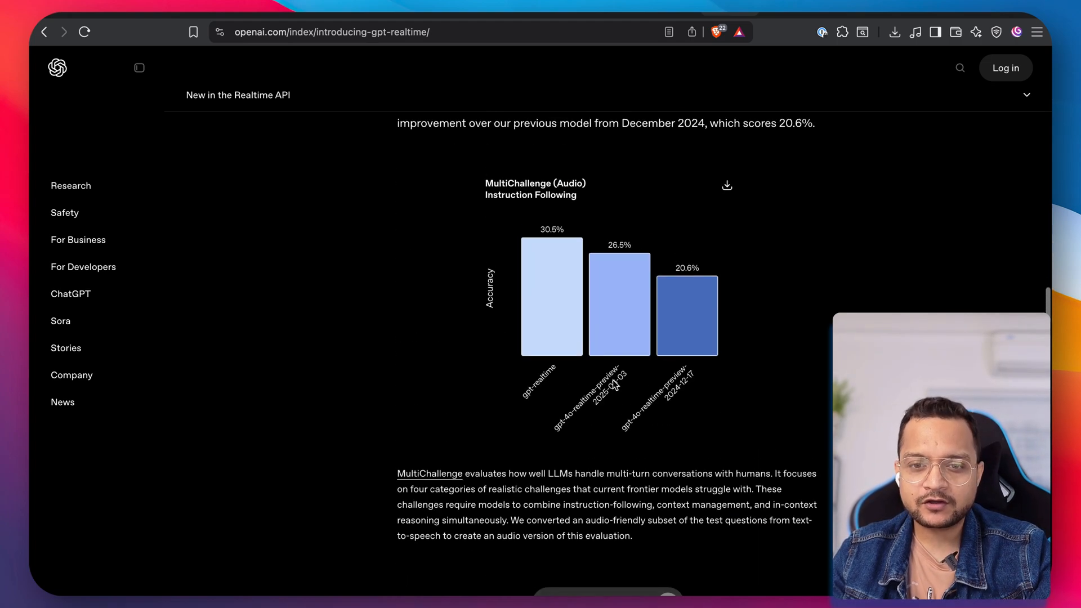
scroll("down", 3)
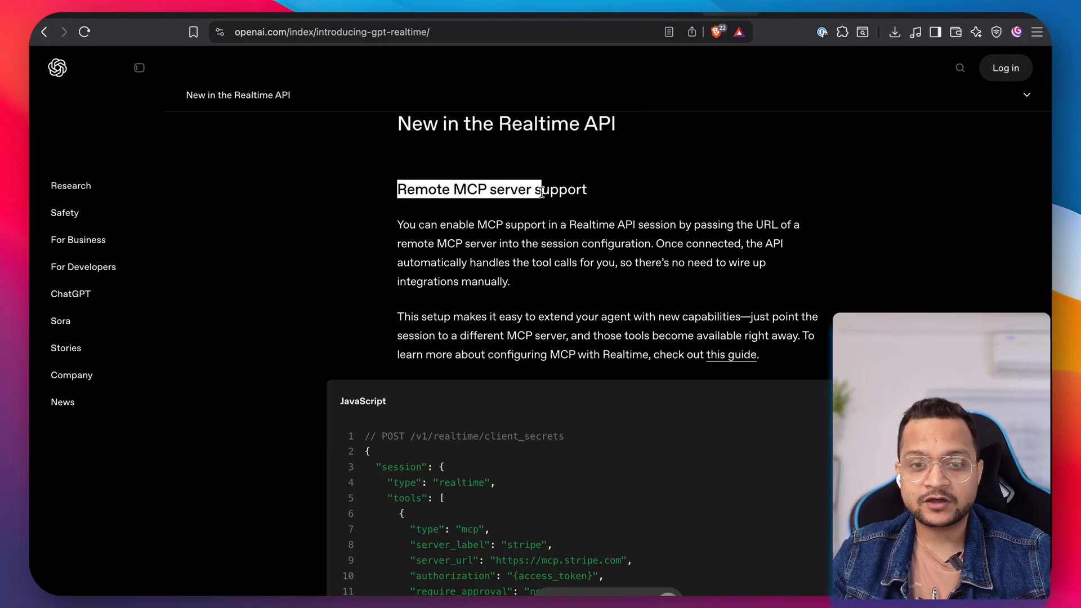
scroll("down", 3)
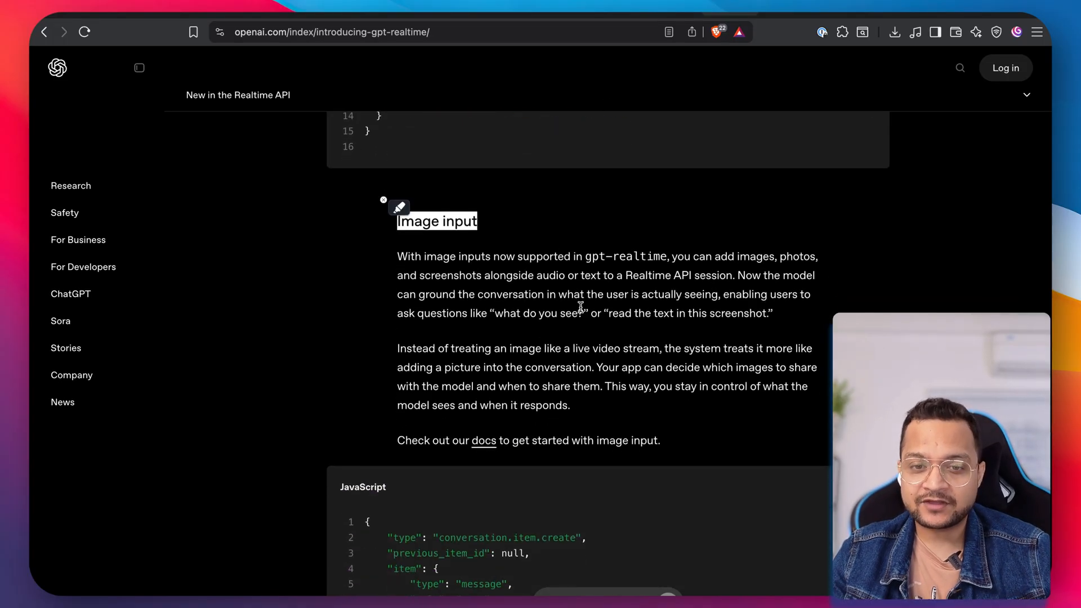
scroll("down", 3)
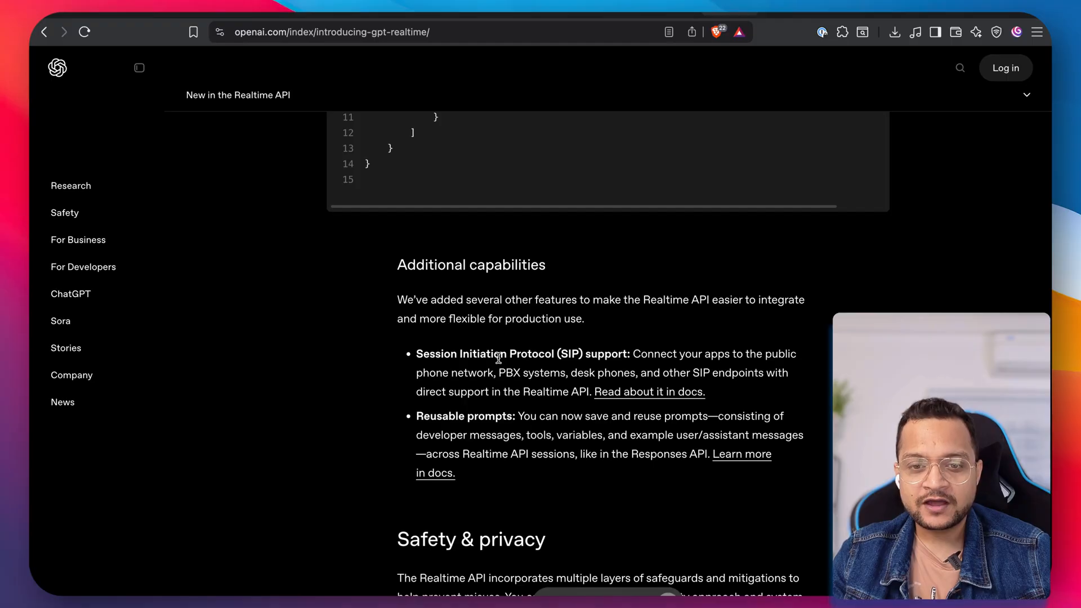
mouse_move(567, 357)
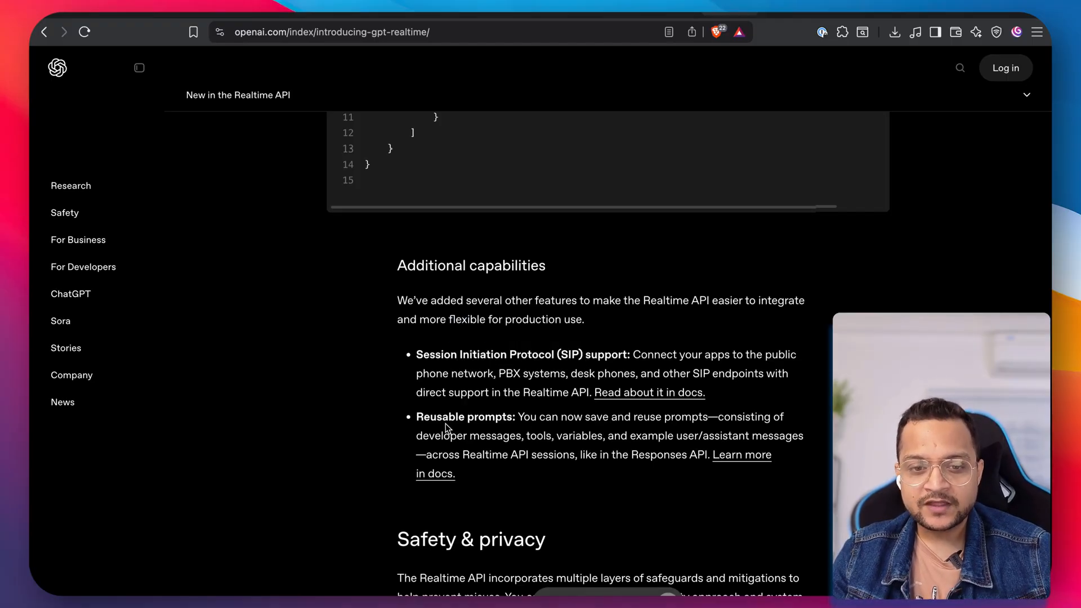
scroll("down", 3)
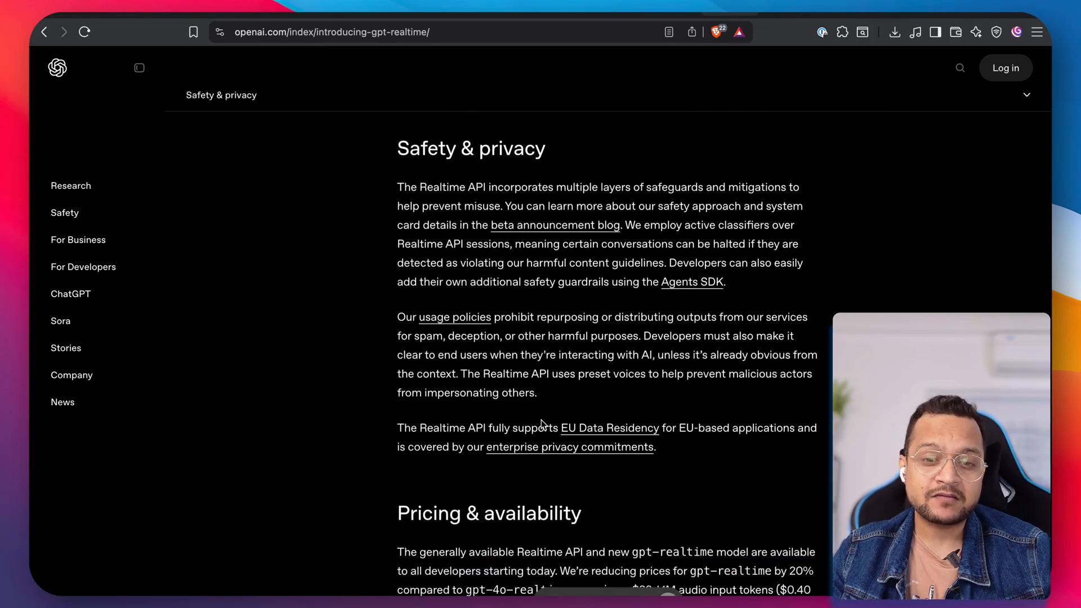
scroll("down", 3)
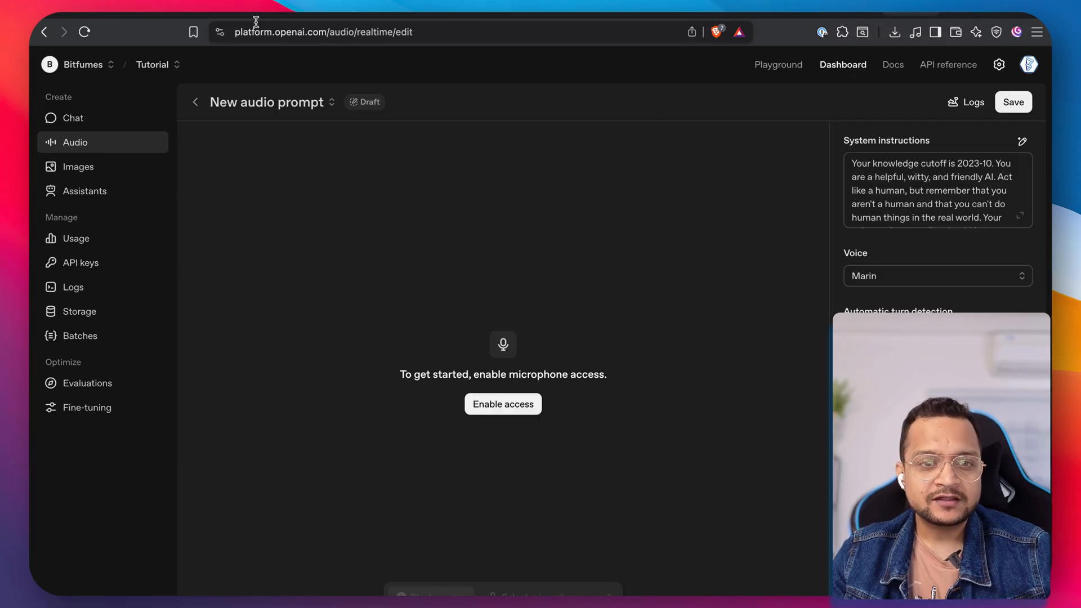
mouse_move(258, 37)
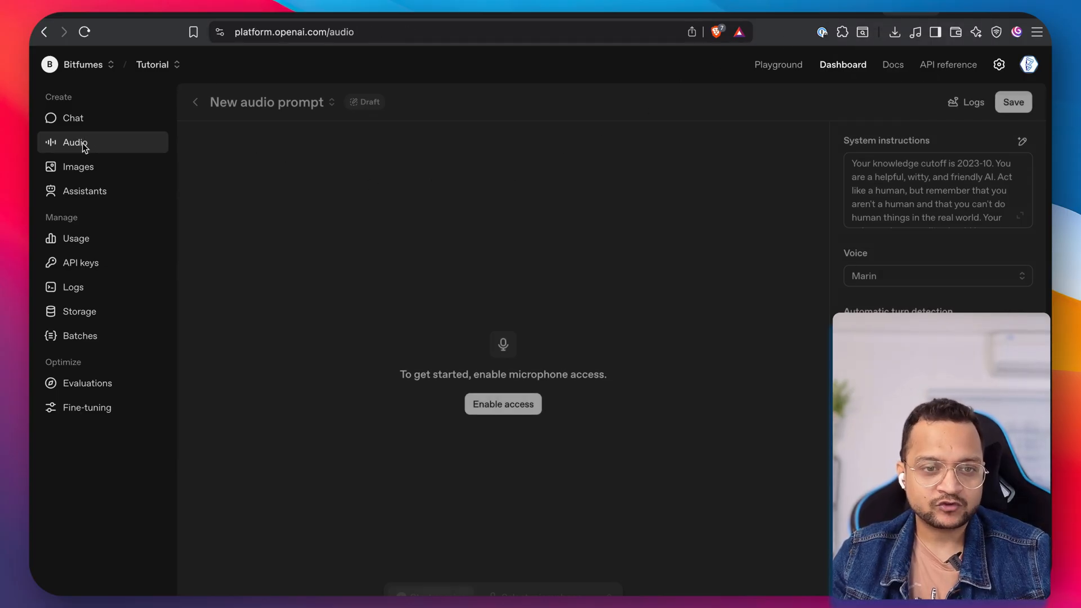
- Create a new blank realtime audio prompt and enable microphone access
left_click(261, 102)
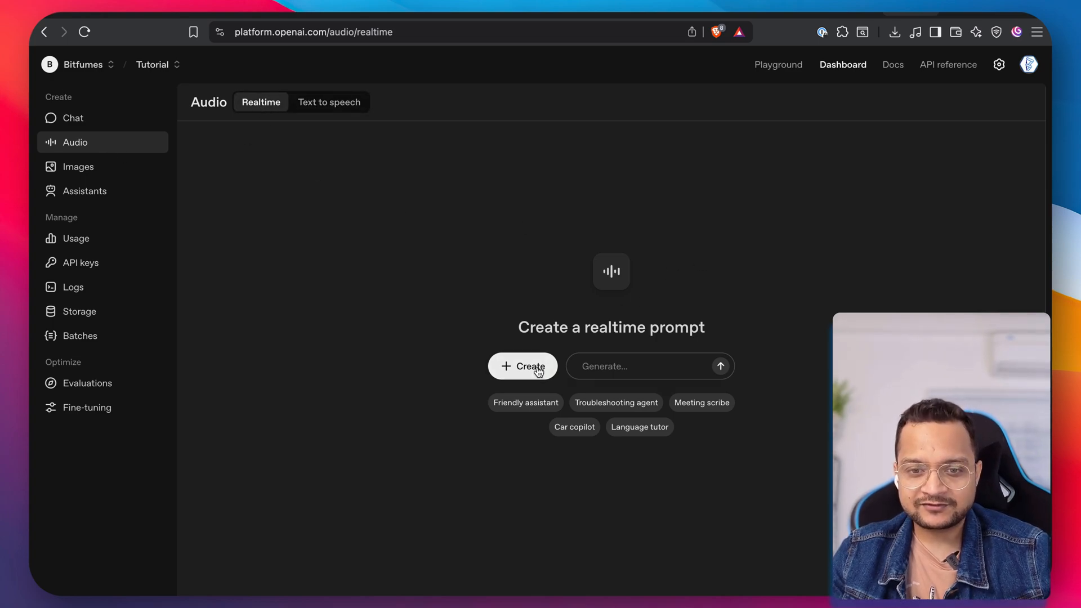
left_click(522, 366)
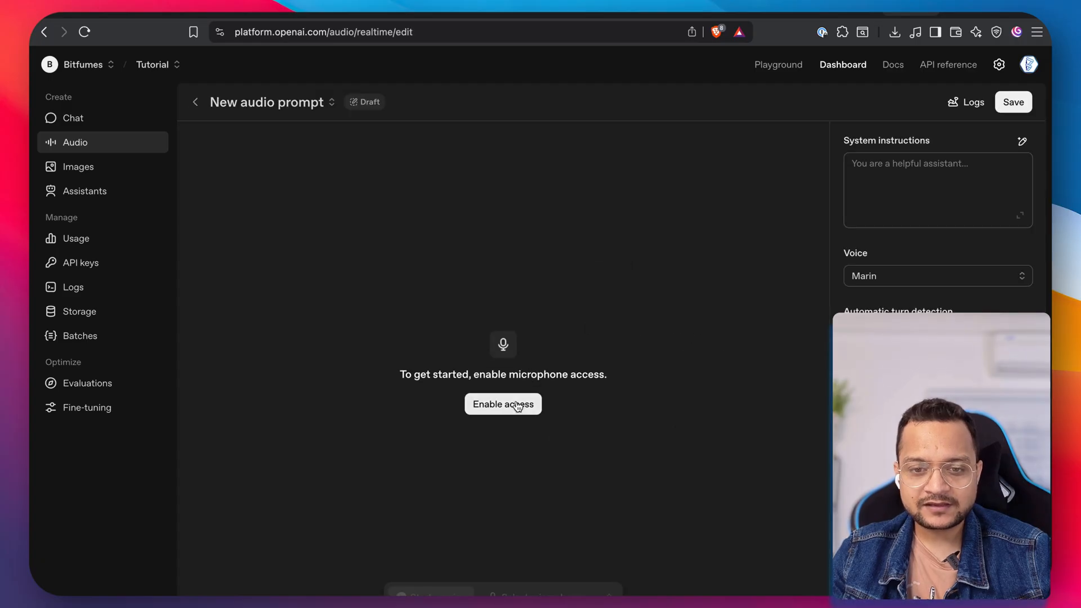
left_click(503, 404)
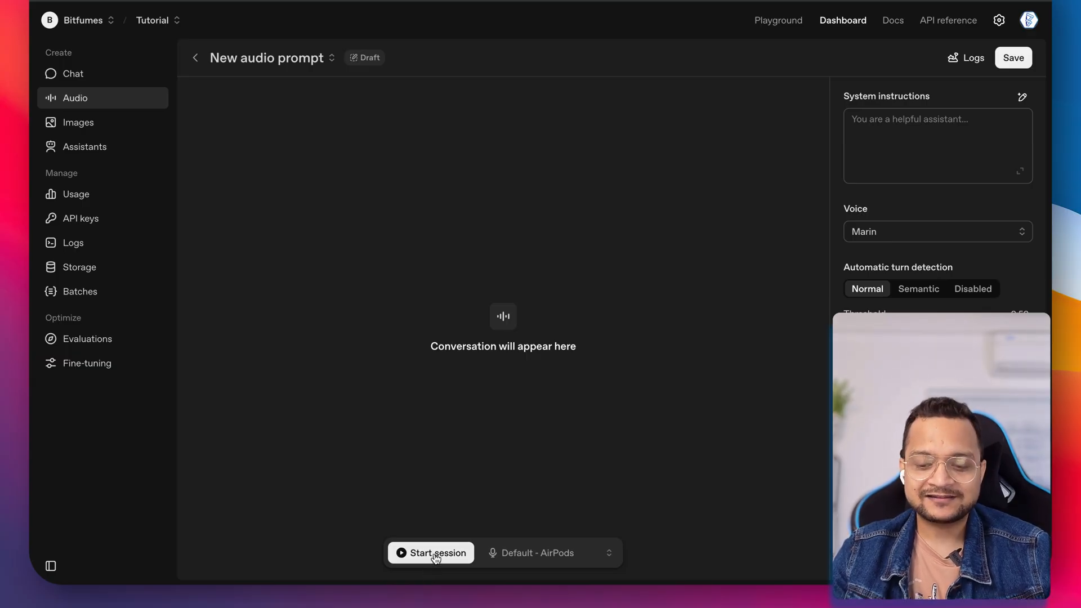
- Start a live voice session asking about gpt-realtime and its competitors
left_click(430, 553)
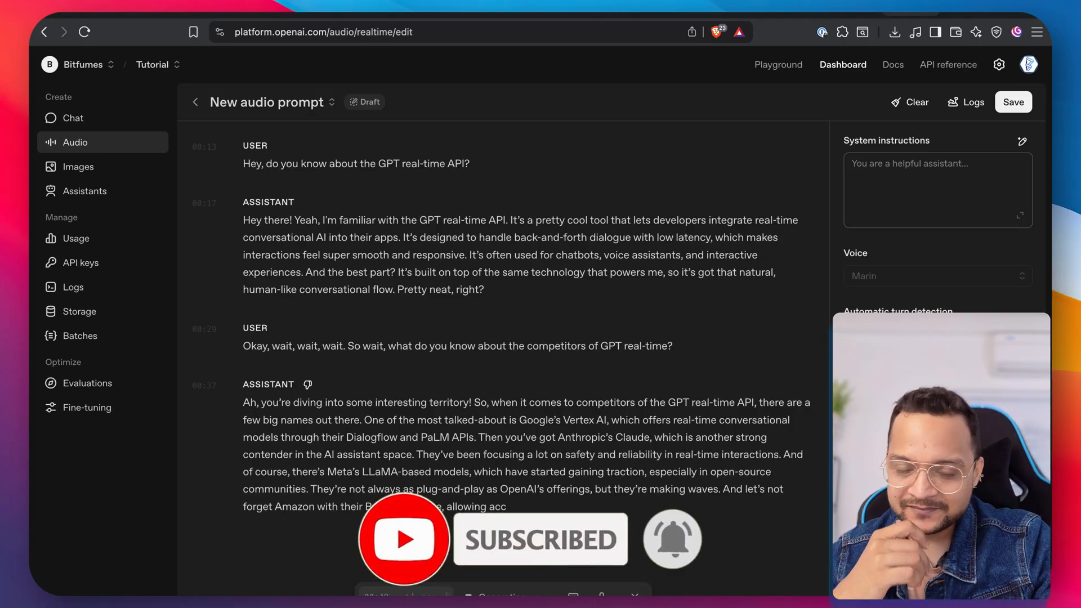
scroll("down", 3)
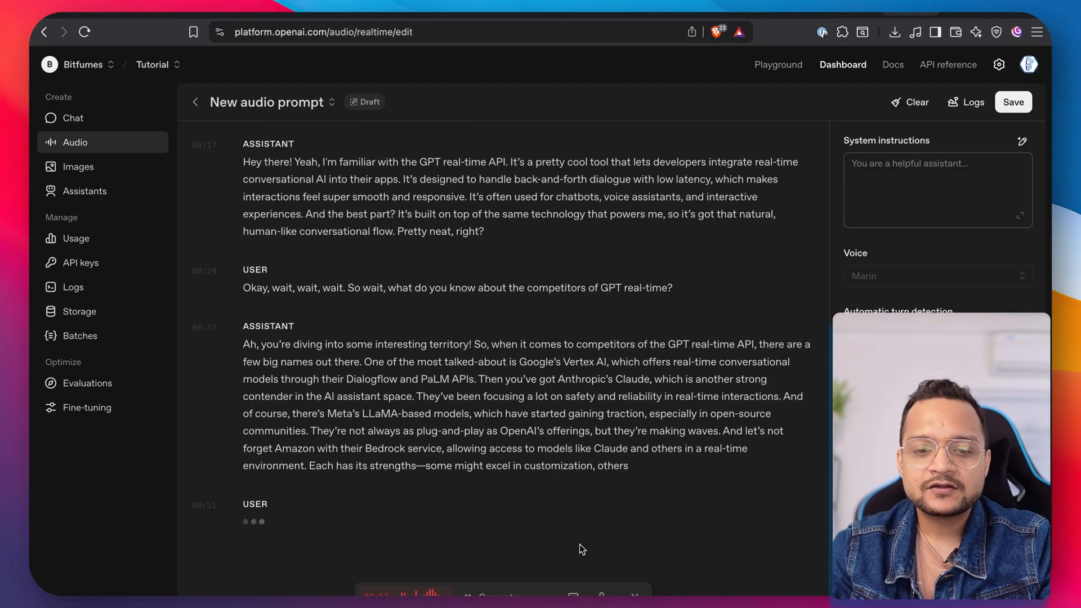